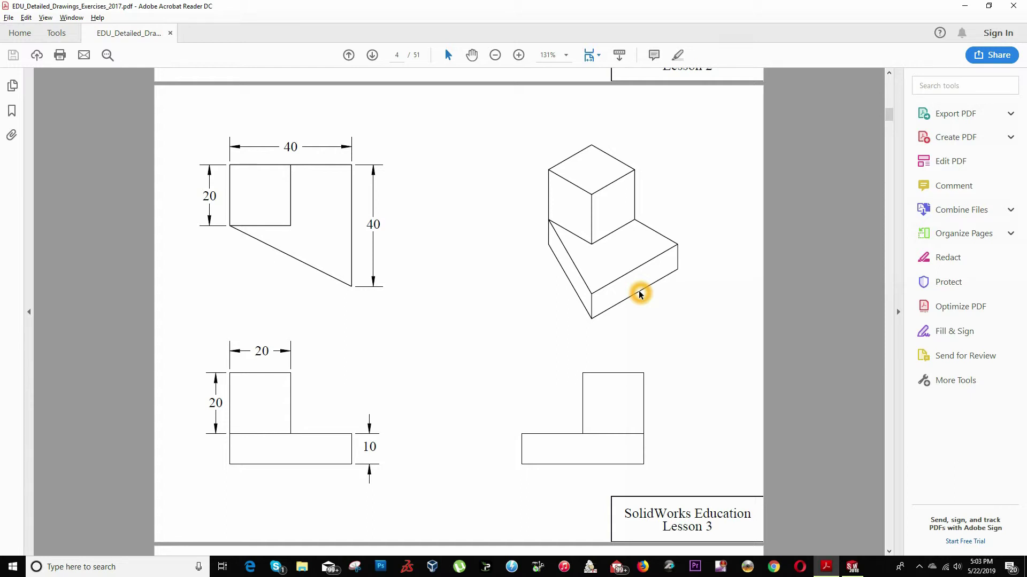
{"action": "mouse_move", "coordinate": [442, 229]}
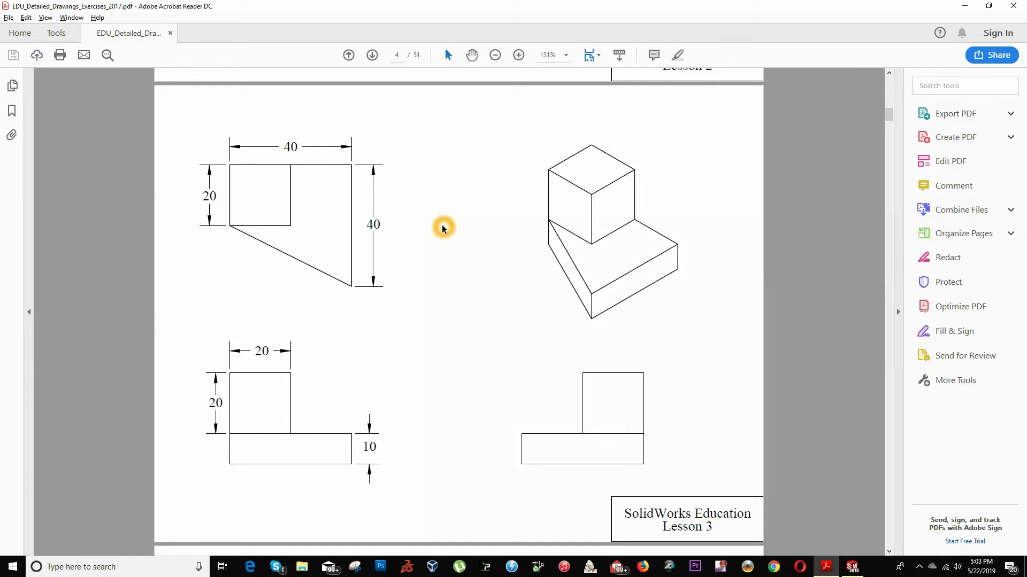
{"action": "mouse_move", "coordinate": [652, 229]}
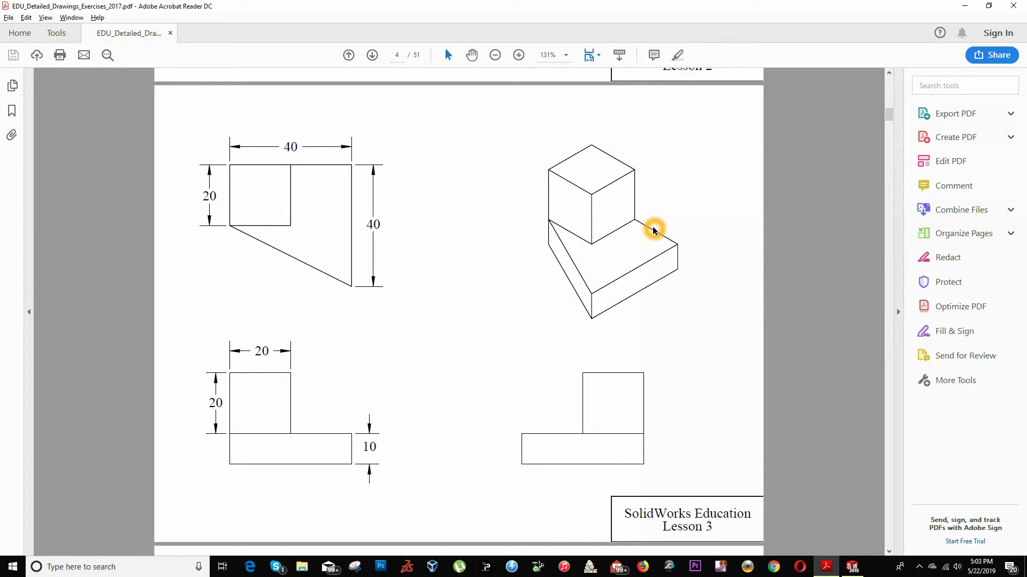
{"action": "mouse_move", "coordinate": [484, 217]}
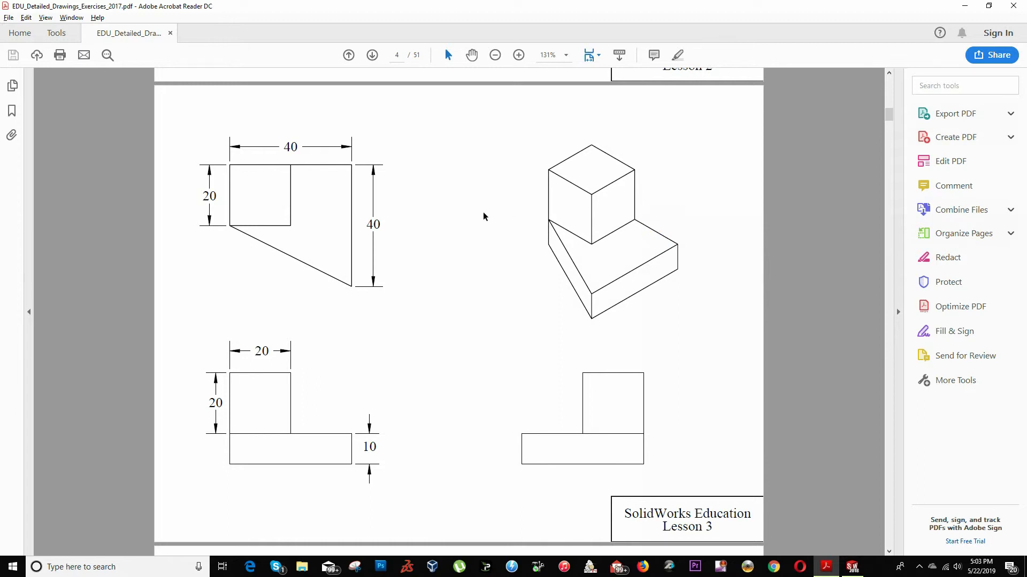
{"action": "mouse_move", "coordinate": [238, 198]}
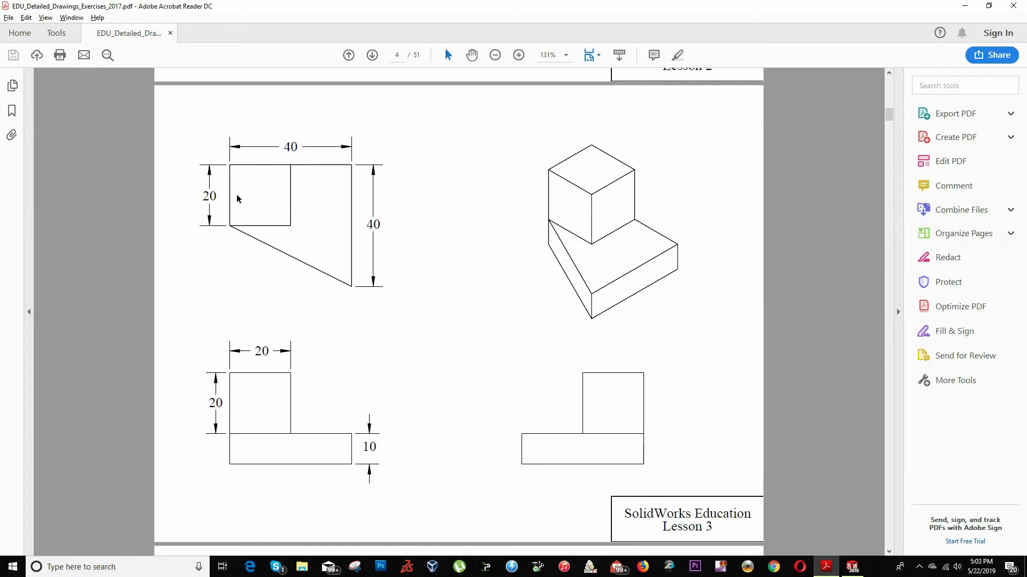
{"action": "mouse_move", "coordinate": [310, 198]}
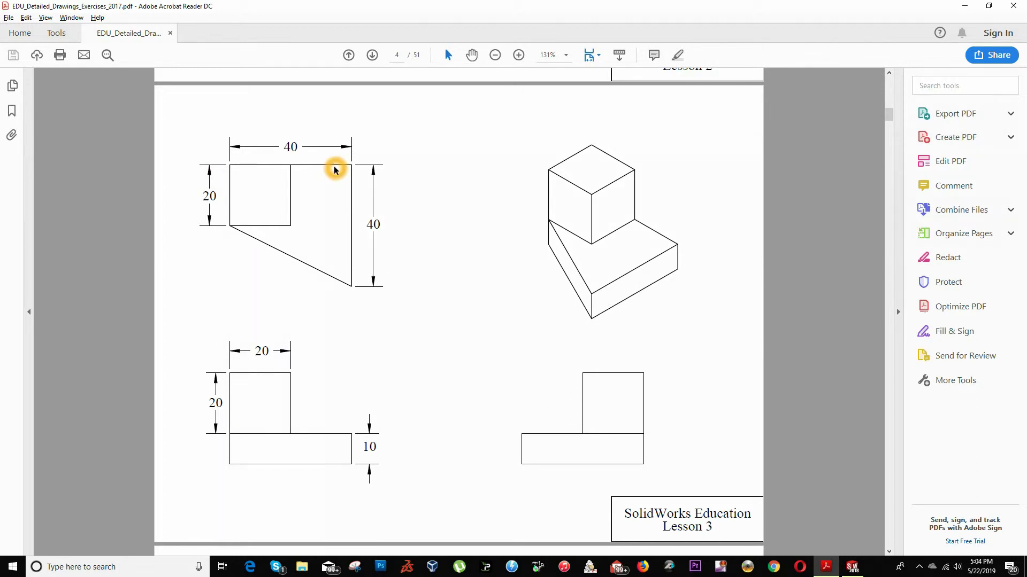
{"action": "mouse_move", "coordinate": [349, 308]}
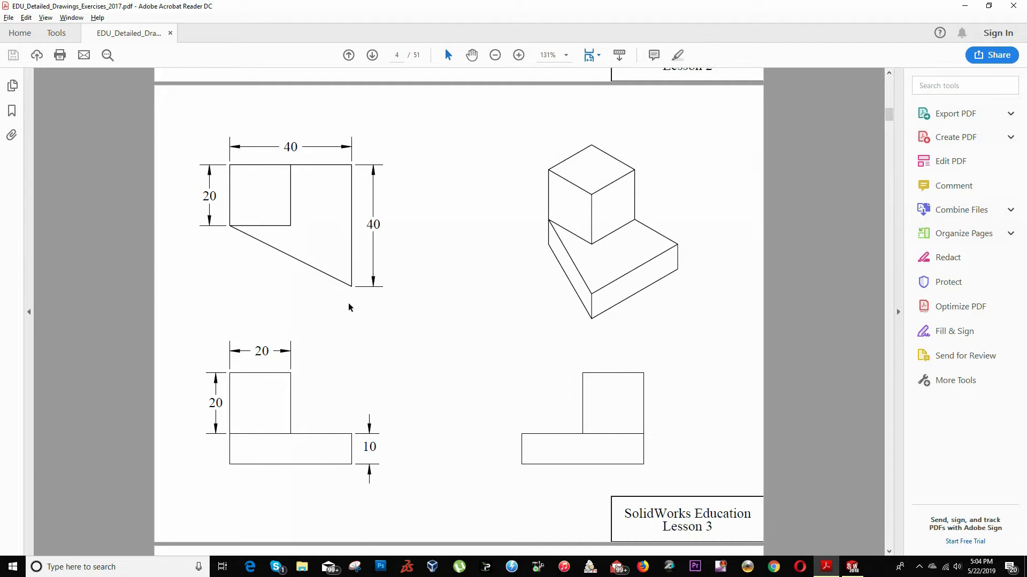
Create a new Part document and start an empty sketch on the Top Plane
{"action": "left_click", "coordinate": [852, 567]}
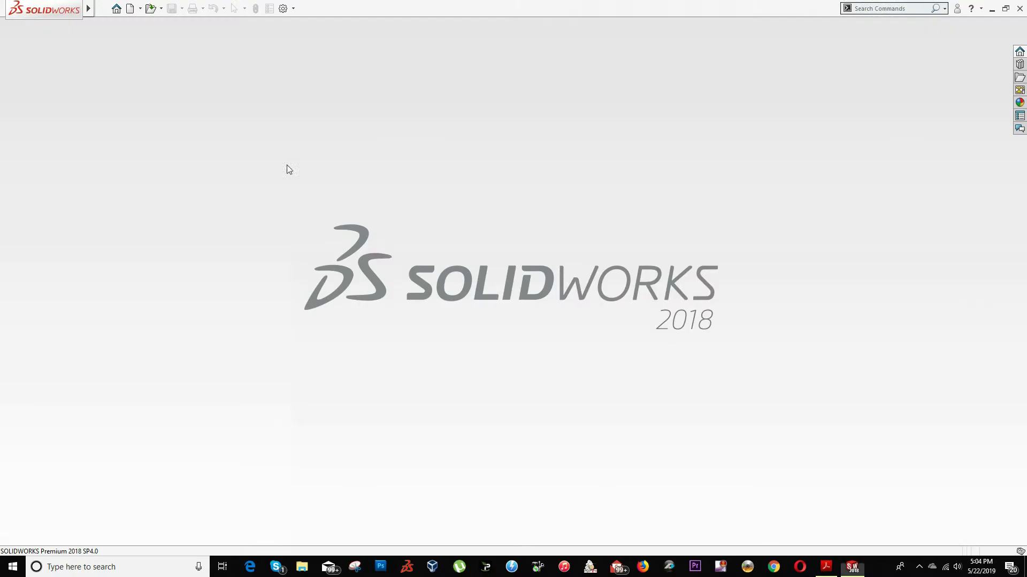
{"action": "mouse_move", "coordinate": [133, 8]}
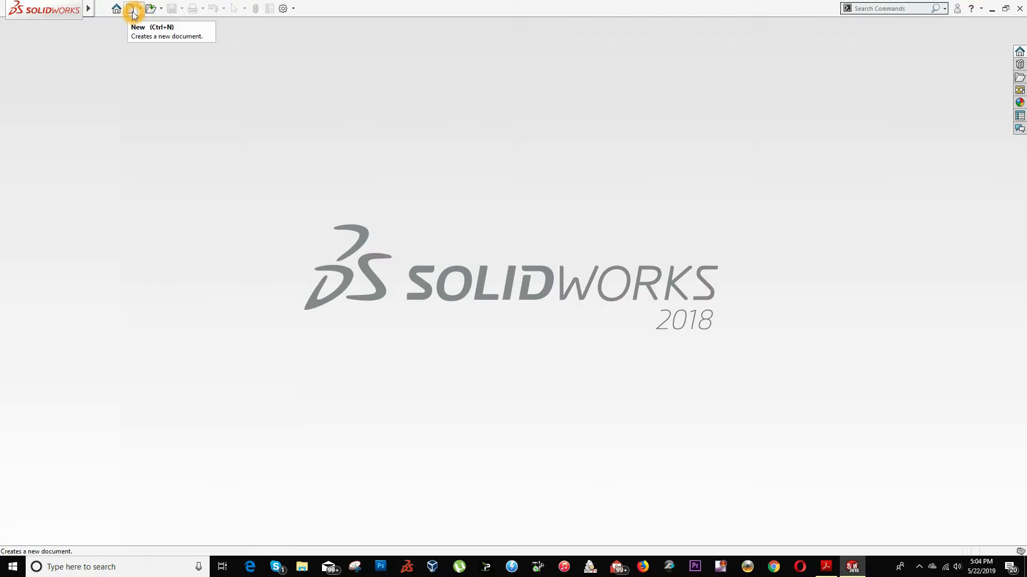
{"action": "left_click", "coordinate": [133, 9]}
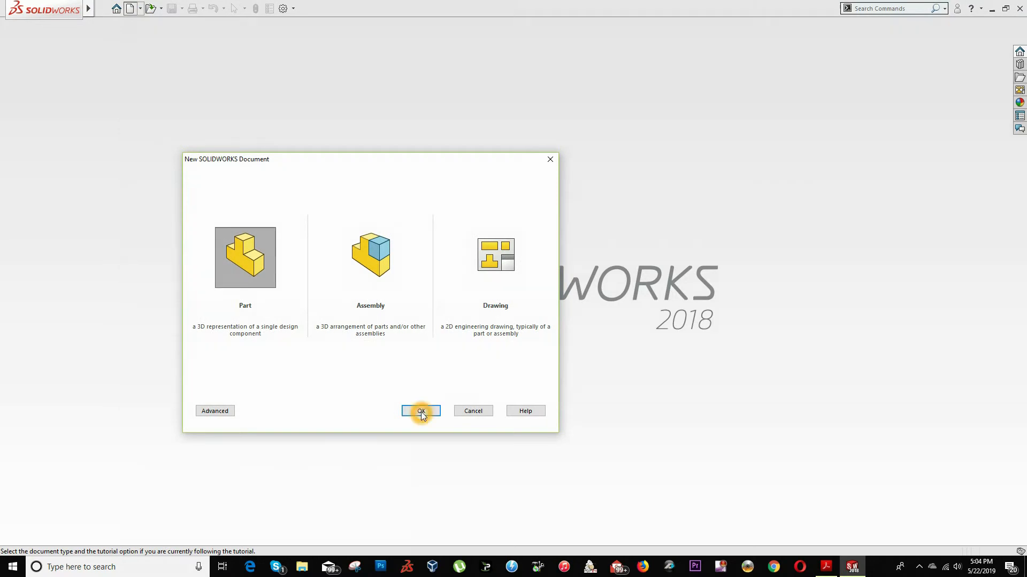
{"action": "left_click", "coordinate": [422, 411]}
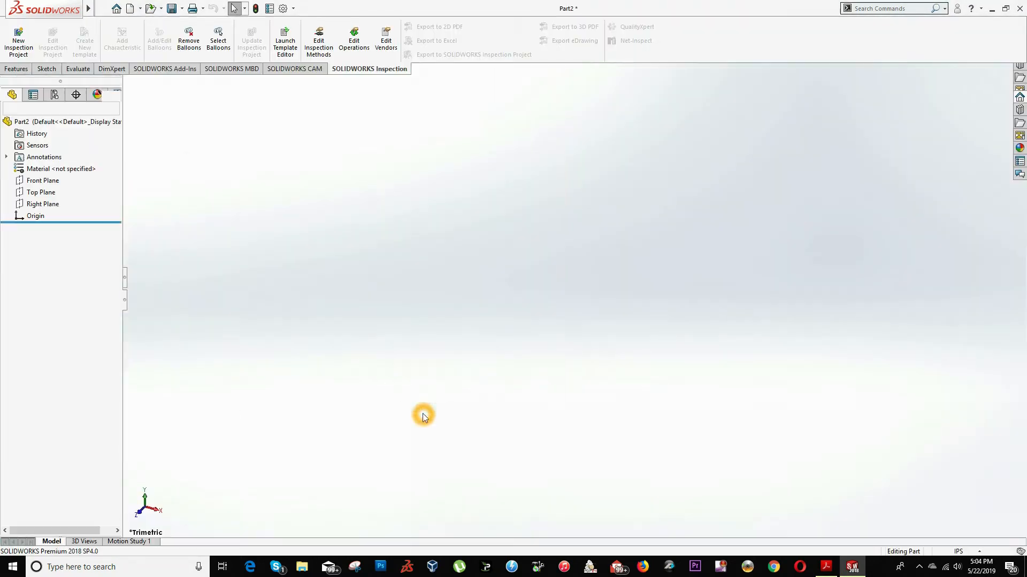
{"action": "left_click", "coordinate": [41, 191]}
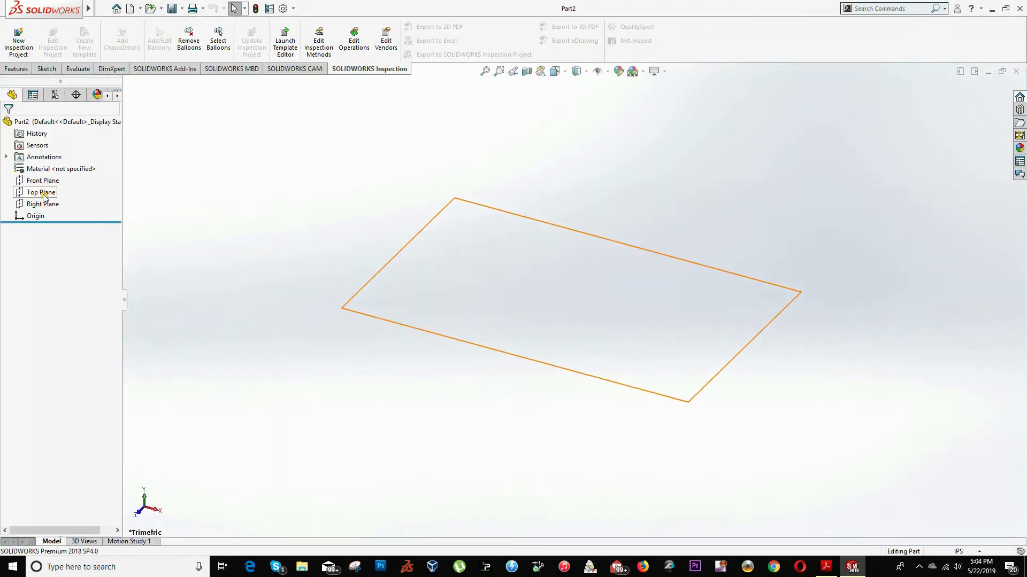
{"action": "left_click", "coordinate": [40, 192]}
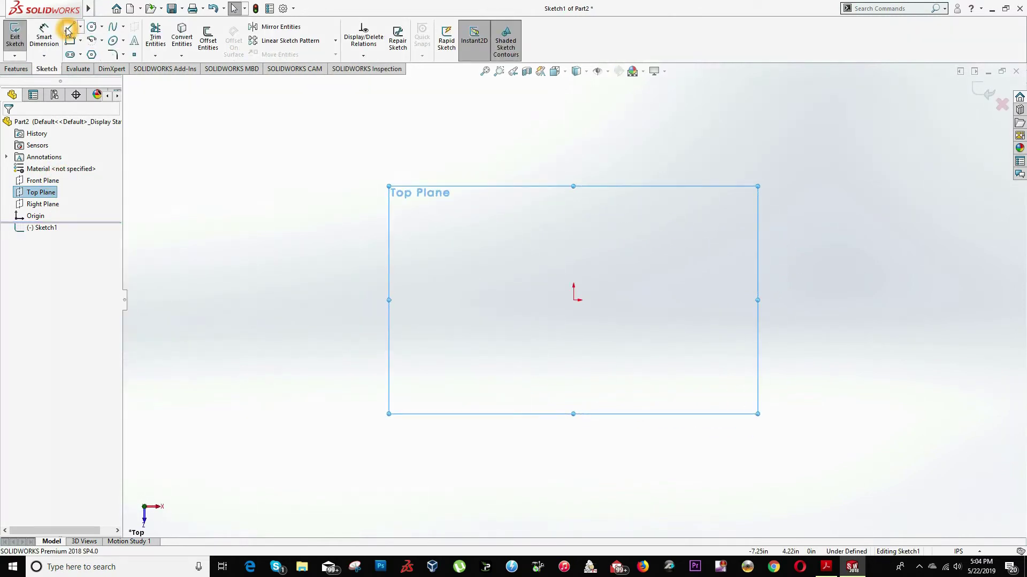
{"action": "mouse_move", "coordinate": [68, 30]}
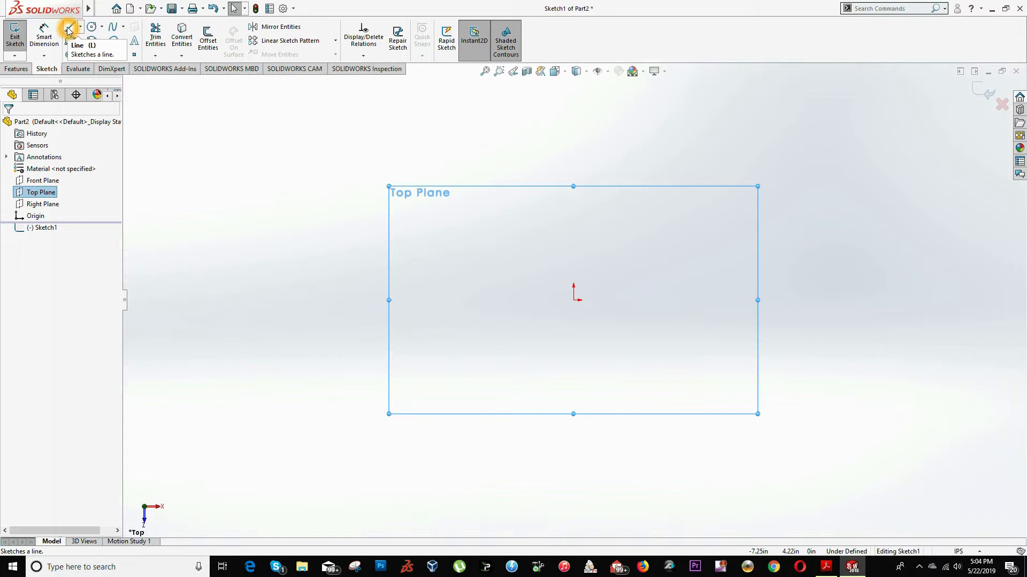
Draw the four line edges of the profile with one slanted side, comparing against the PDF
{"action": "left_click", "coordinate": [67, 25]}
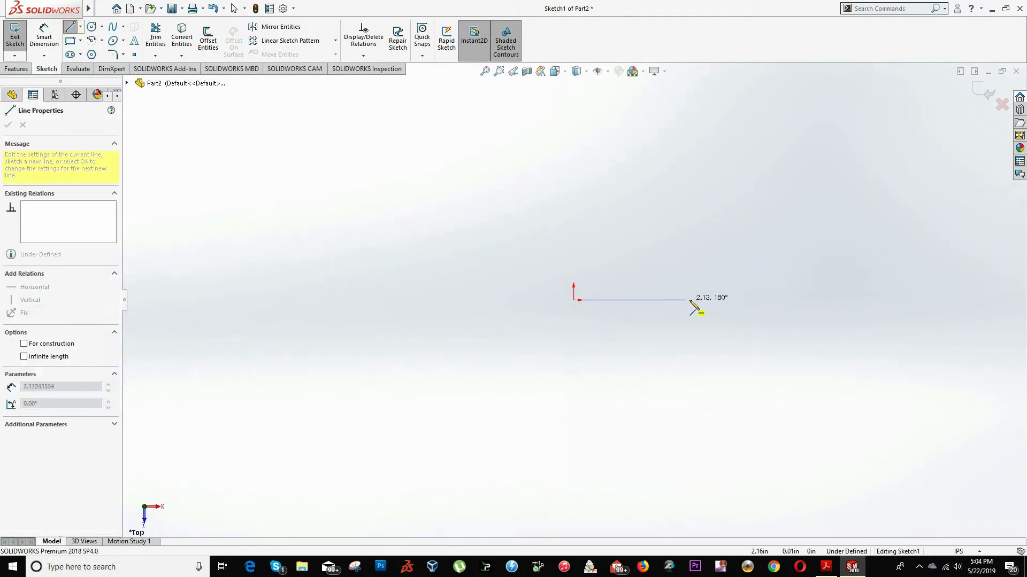
{"action": "left_click", "coordinate": [694, 419]}
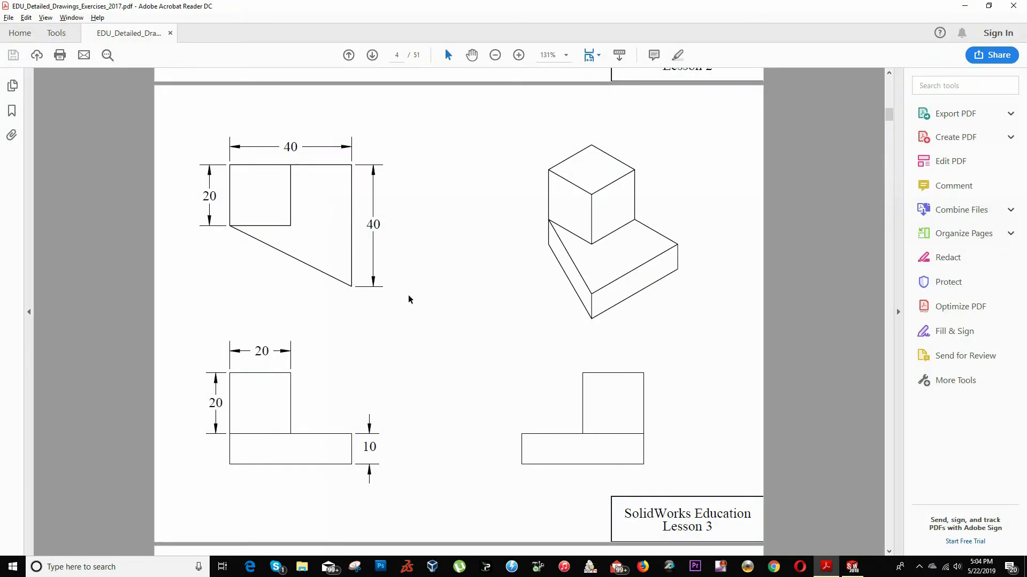
{"action": "mouse_move", "coordinate": [159, 242]}
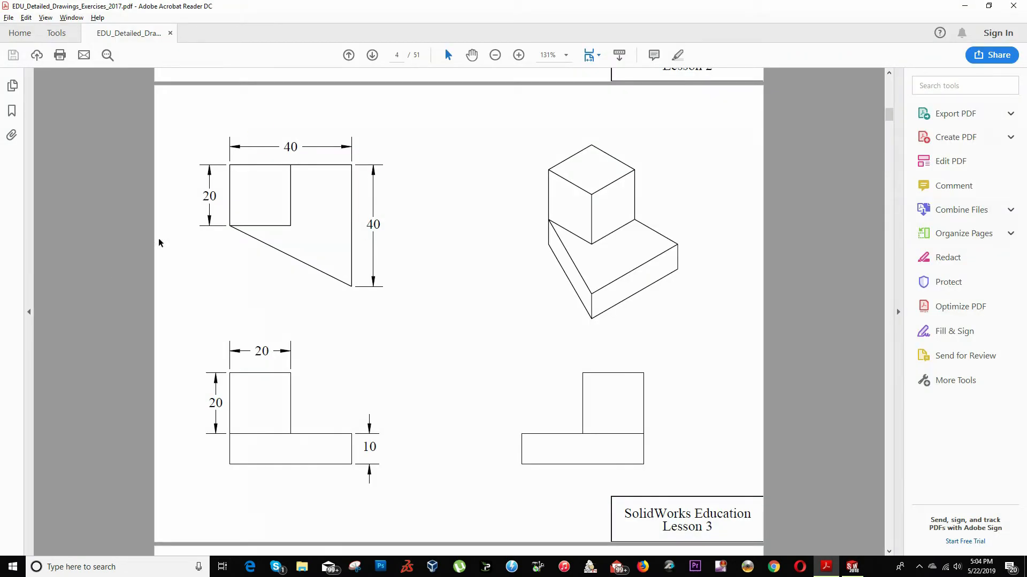
{"action": "left_click", "coordinate": [851, 567]}
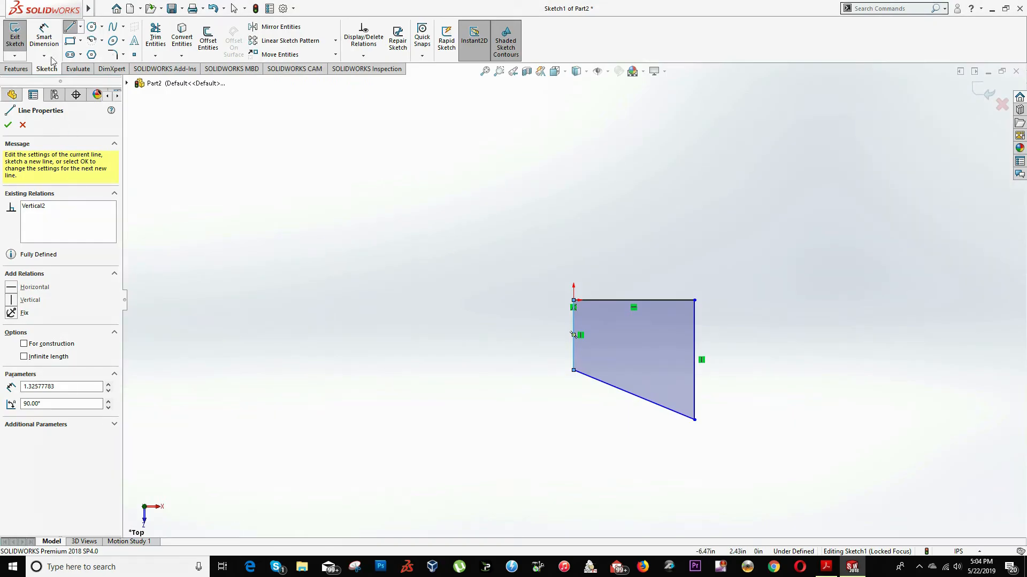
Smart Dimension the top edge 40, the right edge 40 and the left edge's height
{"action": "left_click", "coordinate": [7, 125]}
{"action": "type", "text": "4"}
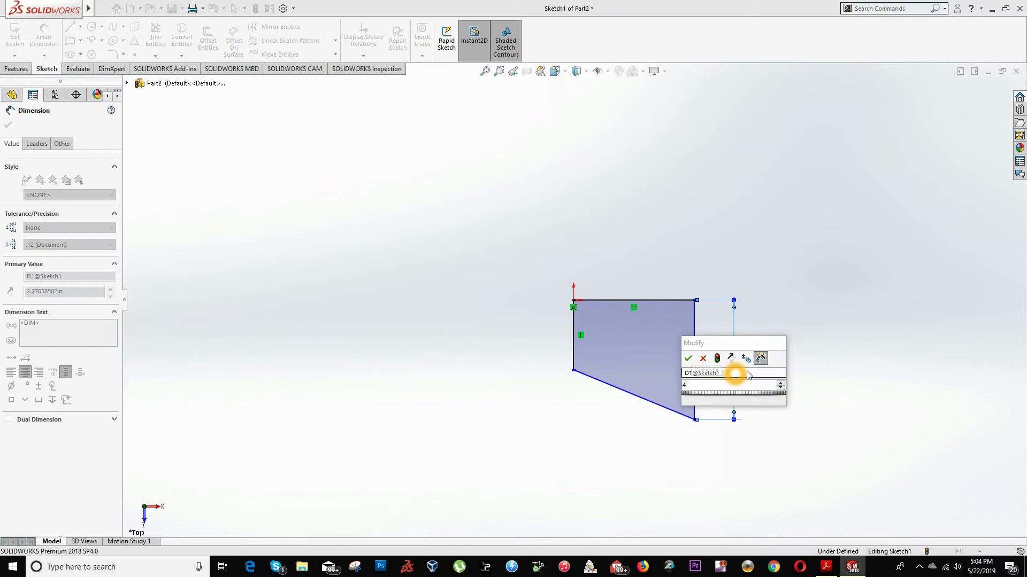
{"action": "left_click", "coordinate": [687, 358]}
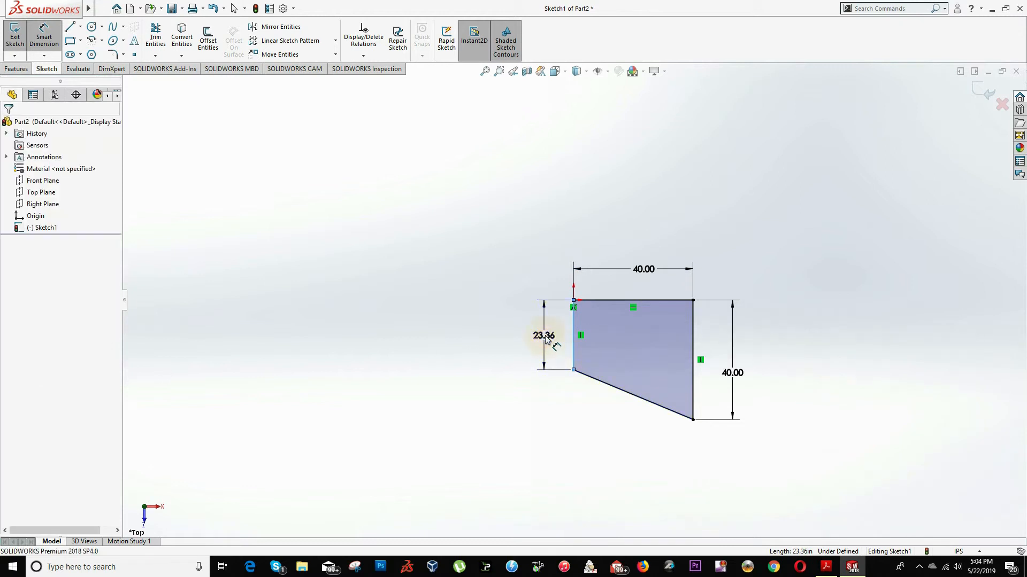
{"action": "left_click", "coordinate": [543, 334]}
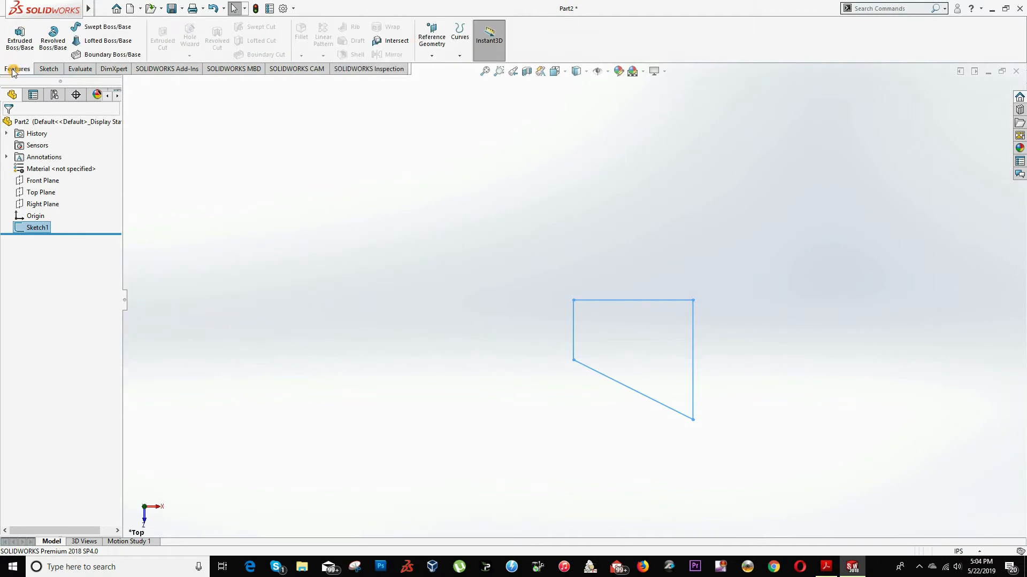
Boss-Extrude the profile Blind to depth 10 into a solid base, then bring up the reference PDF
{"action": "left_click", "coordinate": [20, 38]}
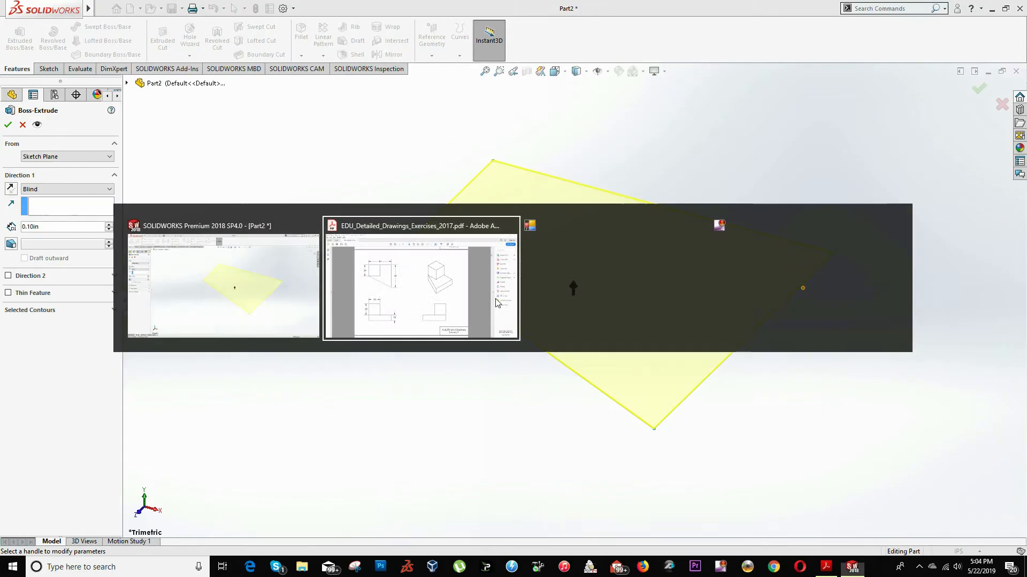
{"action": "left_click", "coordinate": [419, 281]}
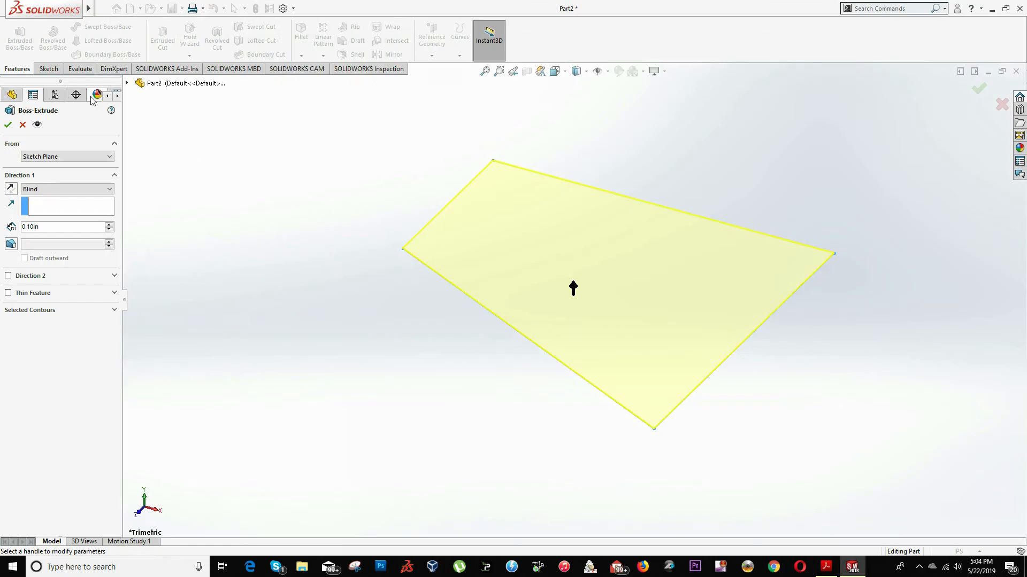
{"action": "triple_click", "coordinate": [58, 227]}
{"action": "type", "text": "10"}
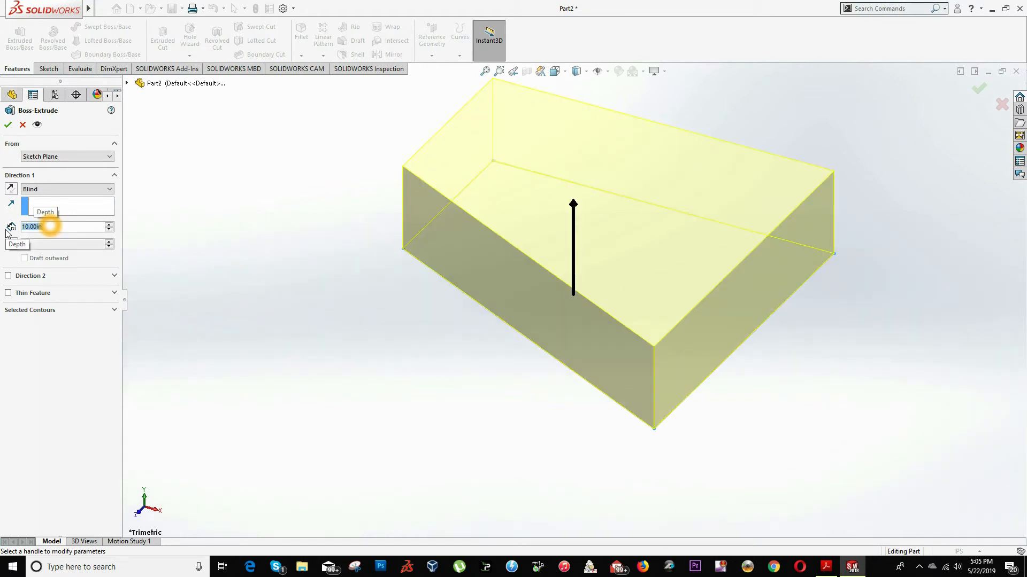
{"action": "left_click", "coordinate": [8, 124]}
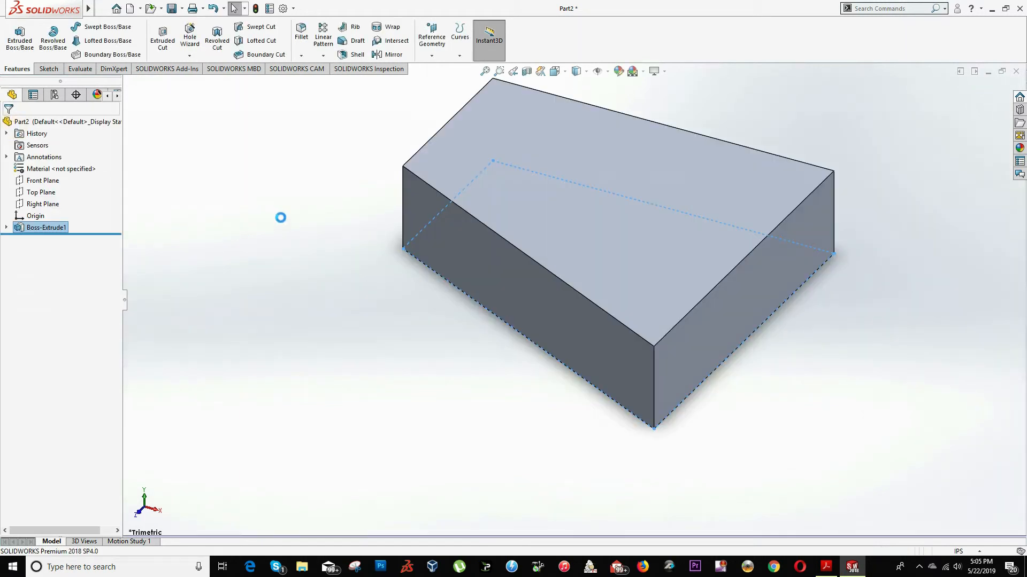
{"action": "left_click", "coordinate": [824, 566]}
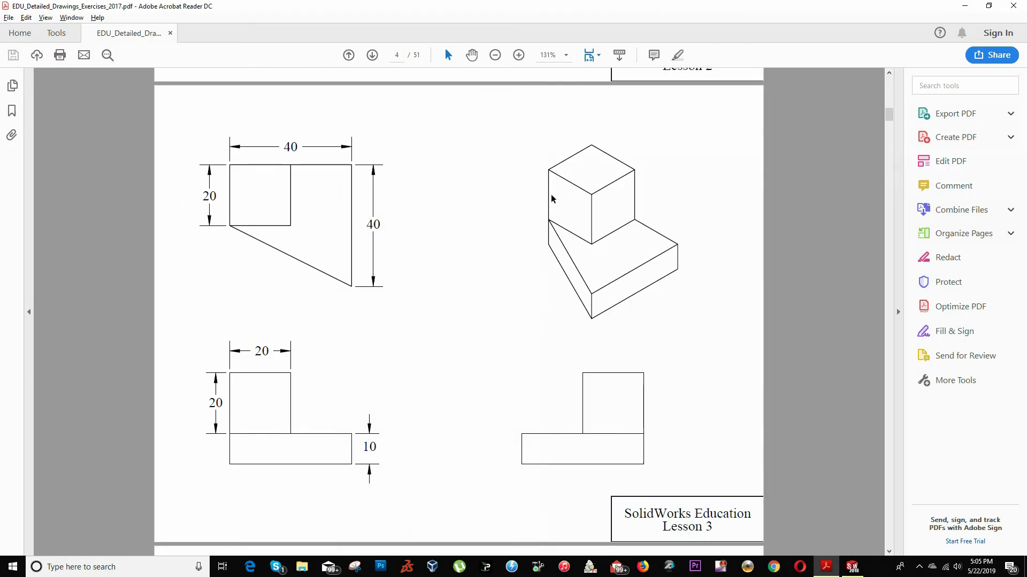
{"action": "mouse_move", "coordinate": [334, 366]}
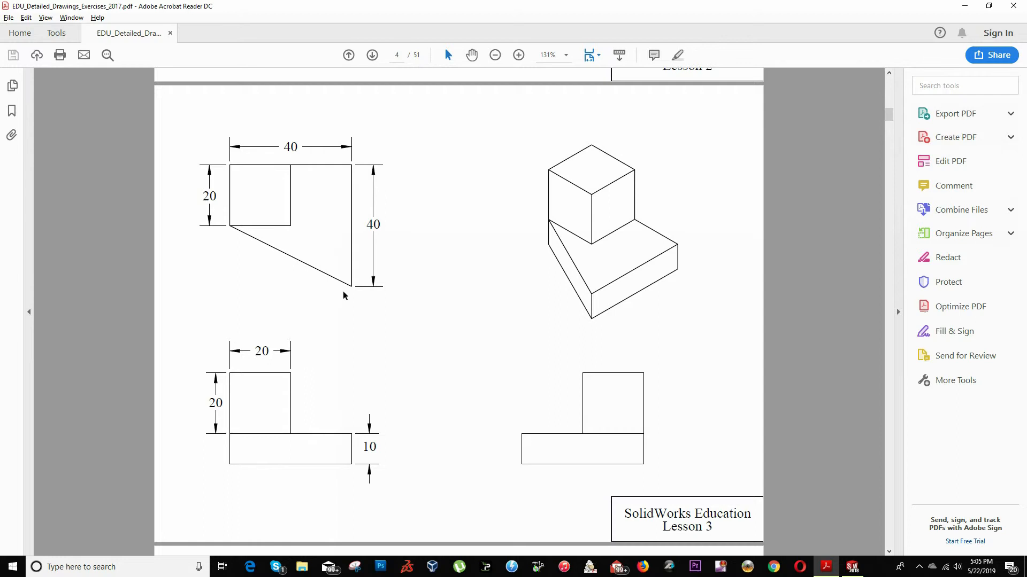
Return from the Acrobat reference drawing to the part in SOLIDWORKS
{"action": "left_click", "coordinate": [522, 288]}
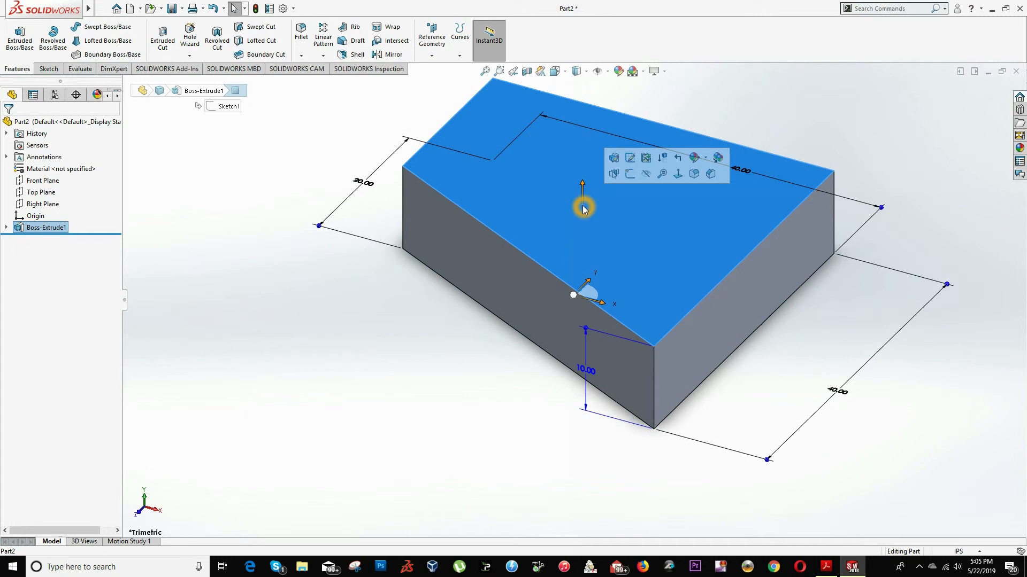
Start Sketch2 on the base's top face and switch the view to Top
{"action": "right_click", "coordinate": [583, 208]}
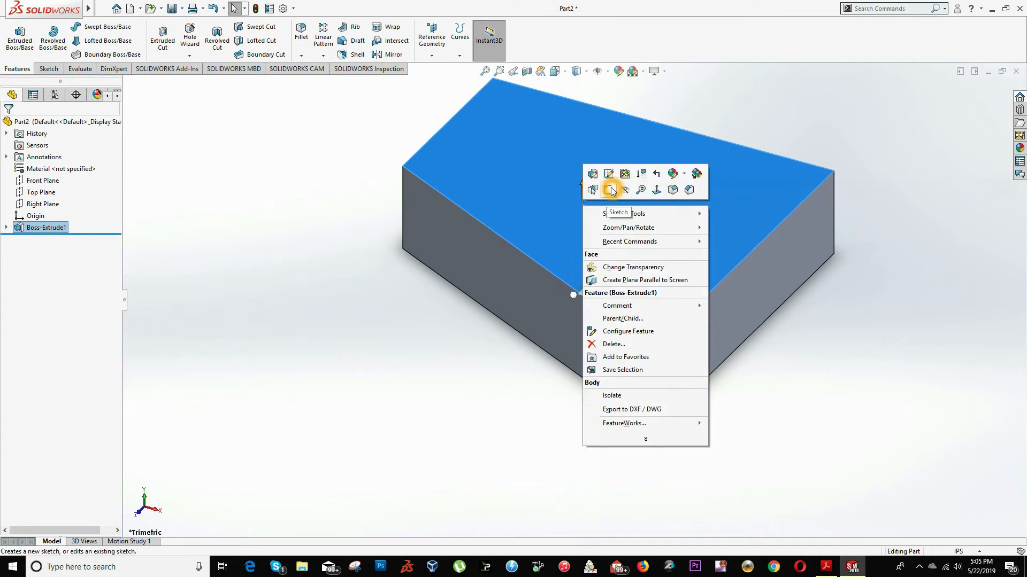
{"action": "left_click", "coordinate": [607, 191]}
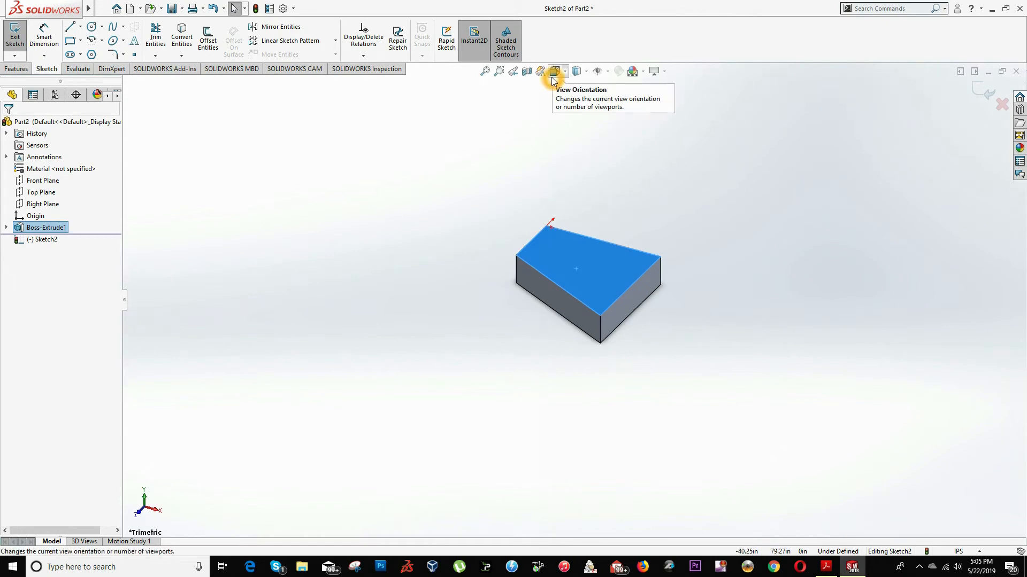
{"action": "left_click", "coordinate": [554, 71]}
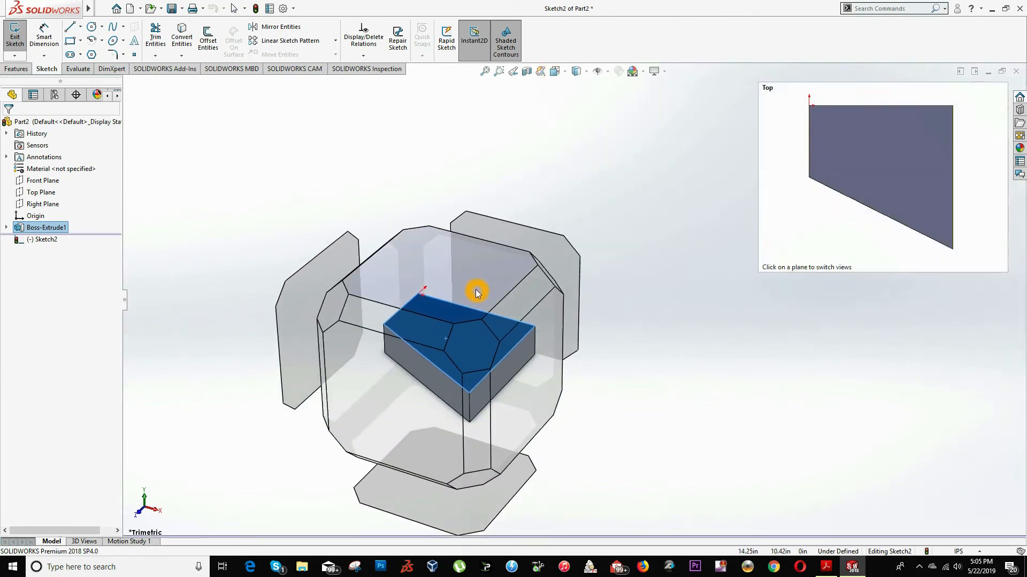
{"action": "left_click", "coordinate": [880, 177]}
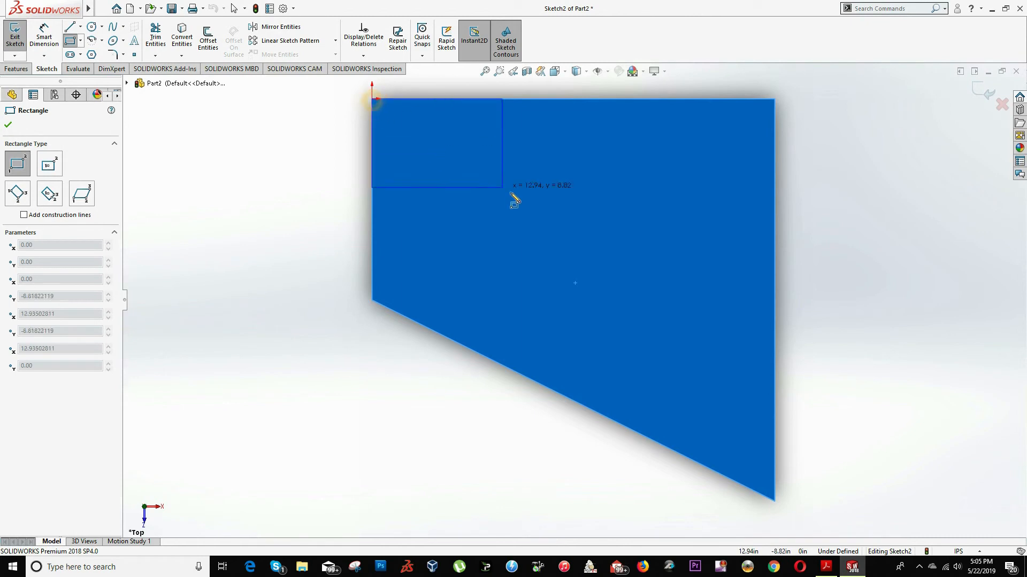
Finish the corner rectangle and dimension its bottom and right edges to 20 each
{"action": "left_click", "coordinate": [561, 265]}
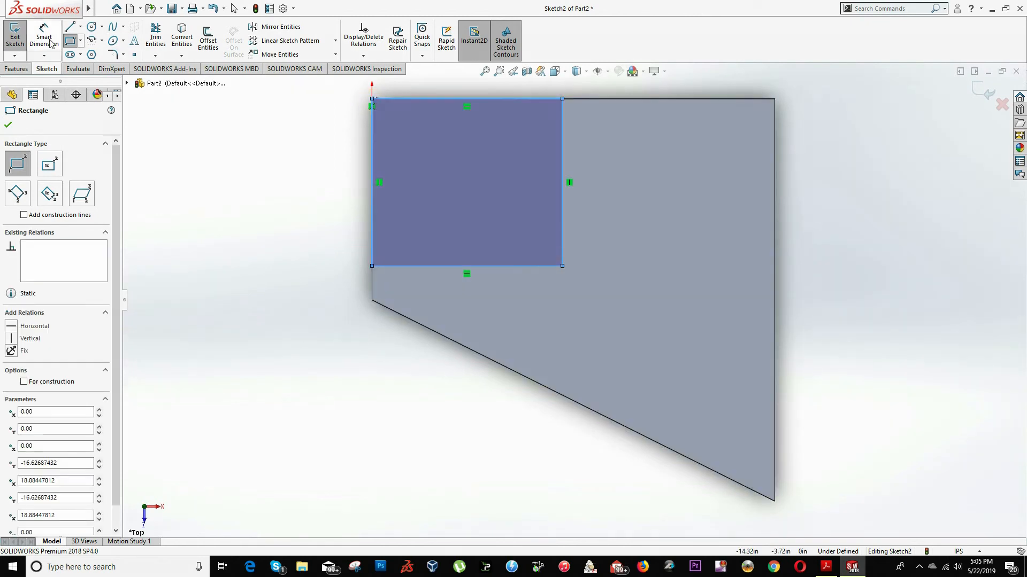
{"action": "left_click", "coordinate": [8, 124]}
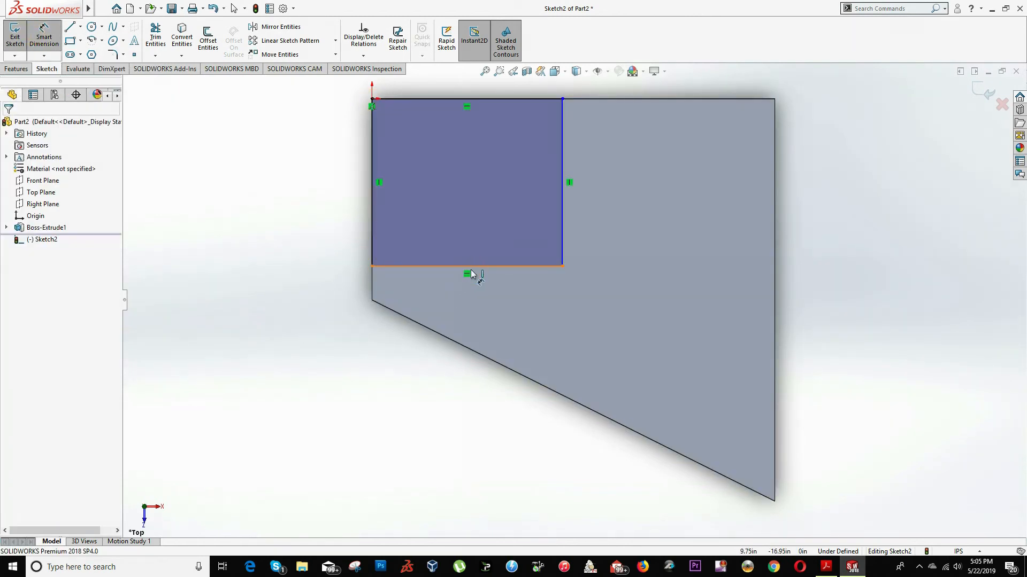
{"action": "left_click", "coordinate": [468, 265]}
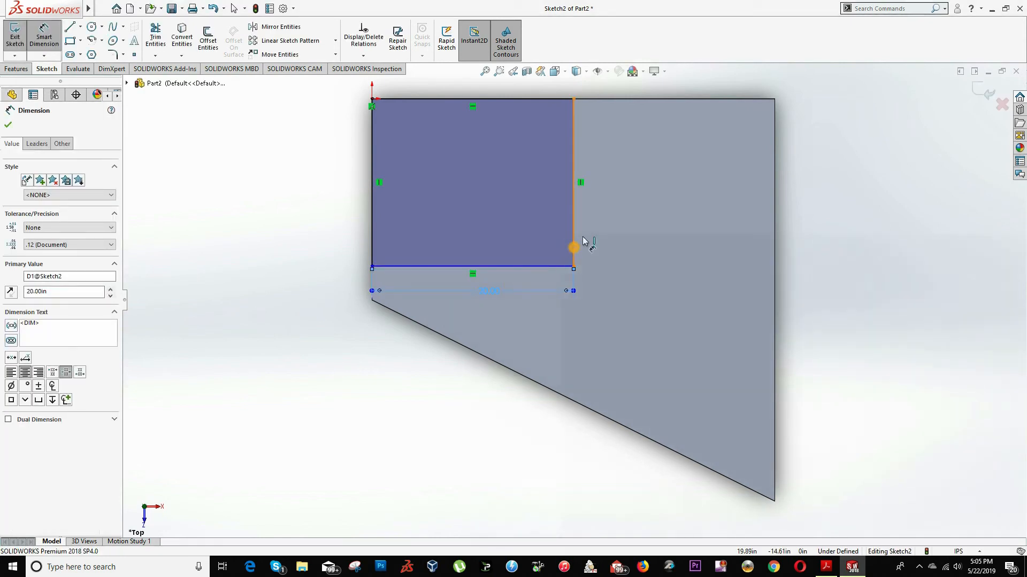
{"action": "left_click", "coordinate": [622, 213]}
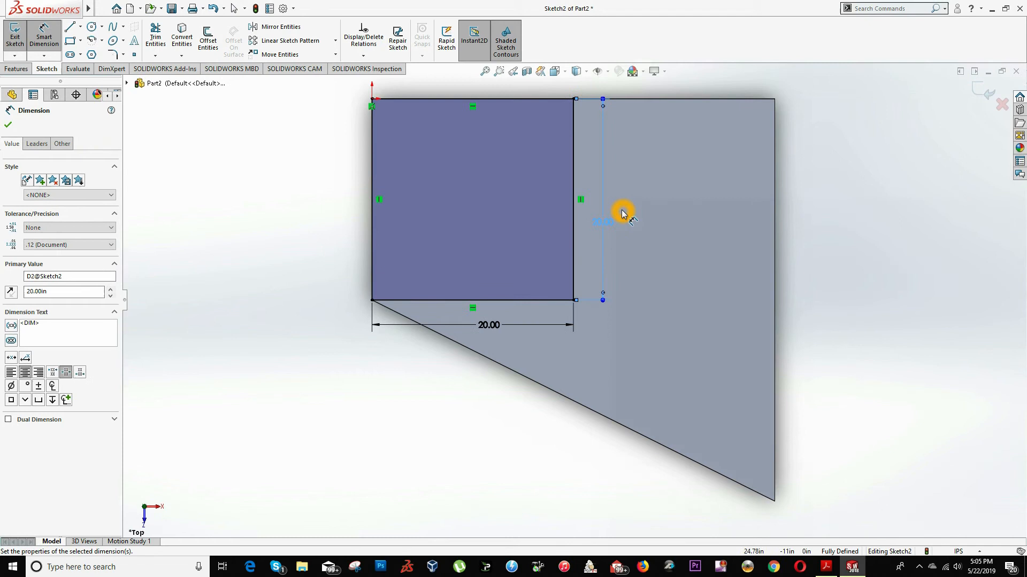
{"action": "mouse_move", "coordinate": [539, 71]}
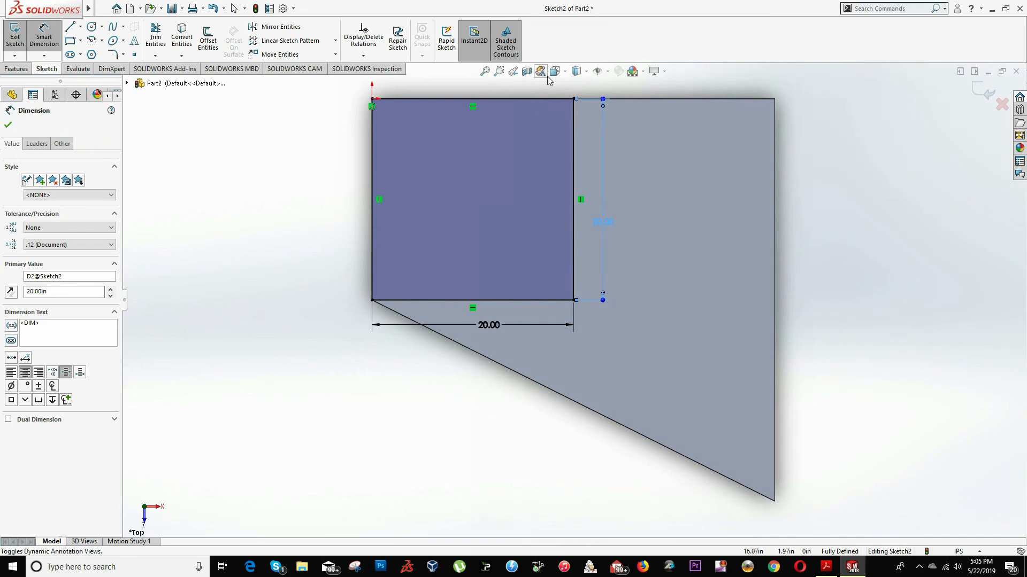
{"action": "left_click", "coordinate": [8, 125]}
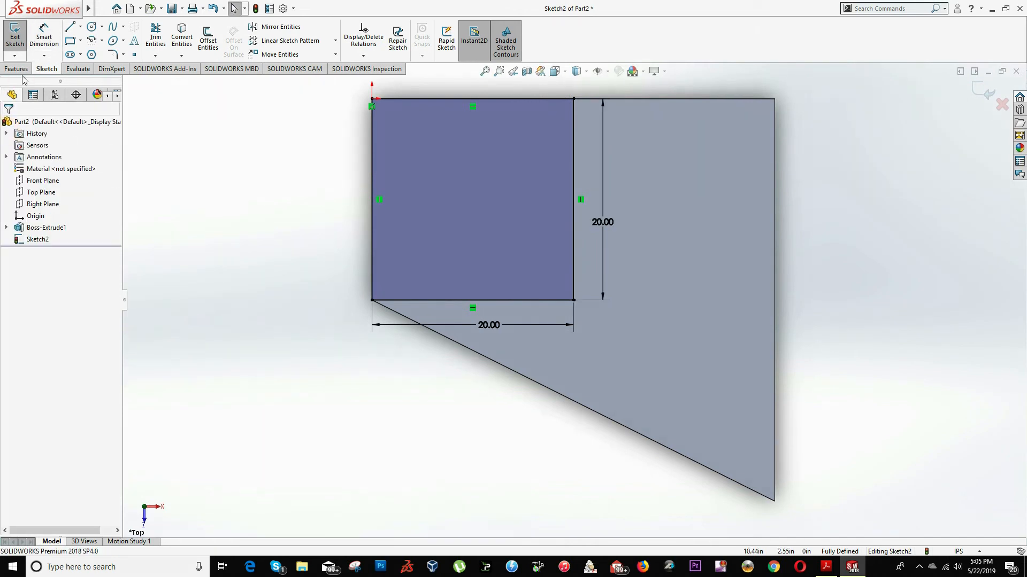
{"action": "left_click", "coordinate": [19, 37]}
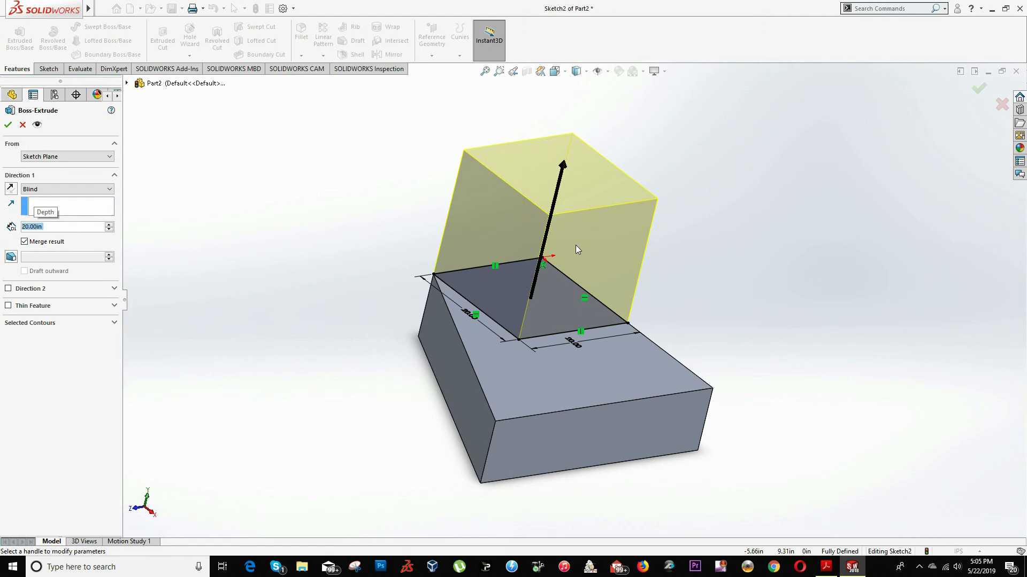
{"action": "mouse_move", "coordinate": [555, 398]}
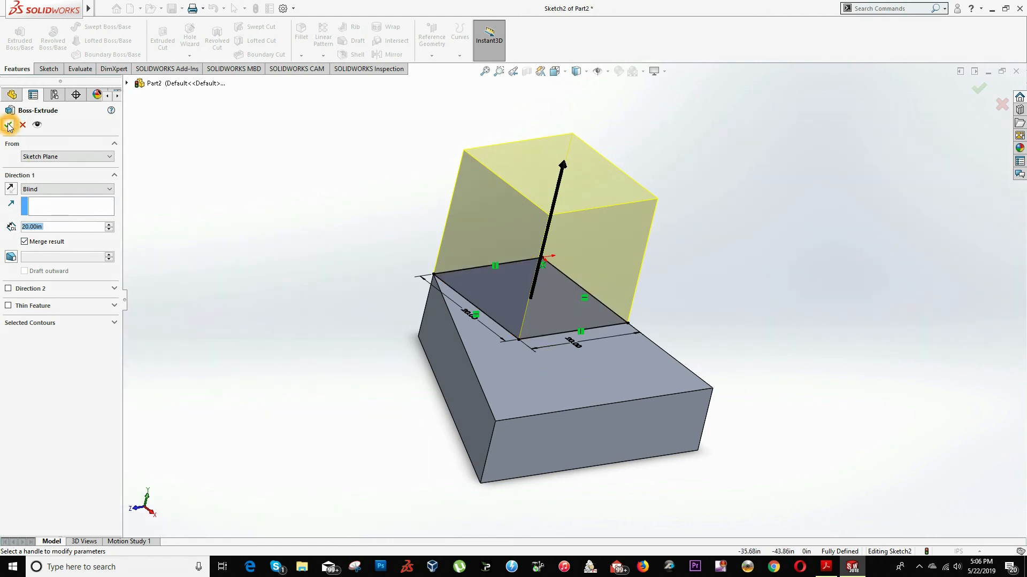
Accept Boss-Extrude2, the 20-deep merged cube on the base
{"action": "left_click", "coordinate": [9, 125]}
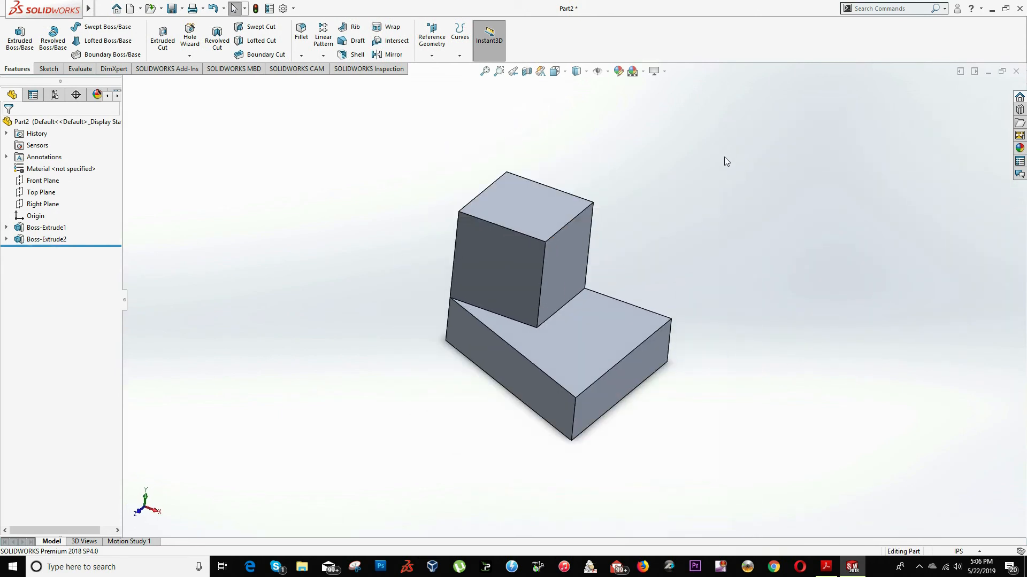
{"action": "mouse_move", "coordinate": [496, 68]}
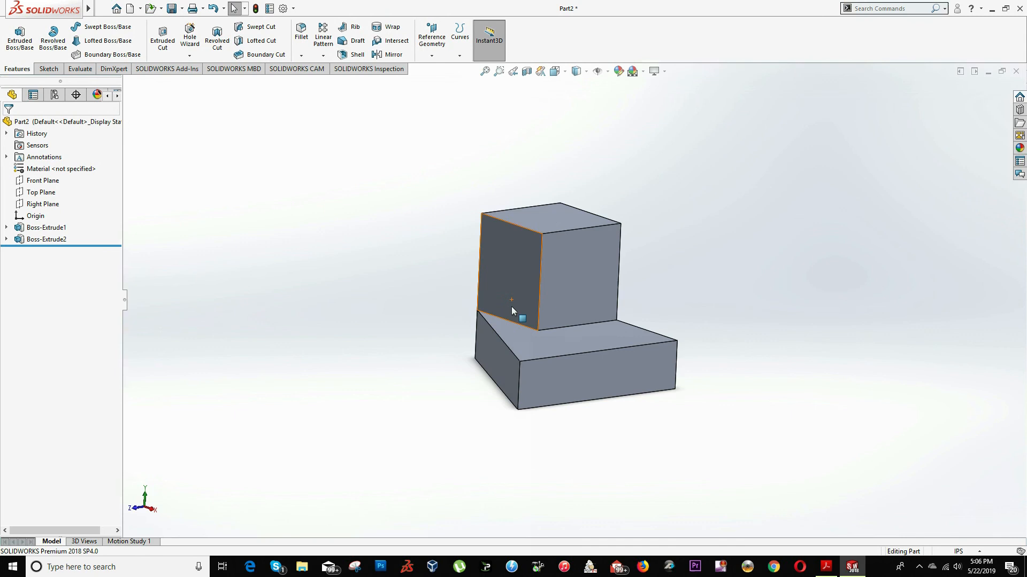
{"action": "mouse_move", "coordinate": [515, 241]}
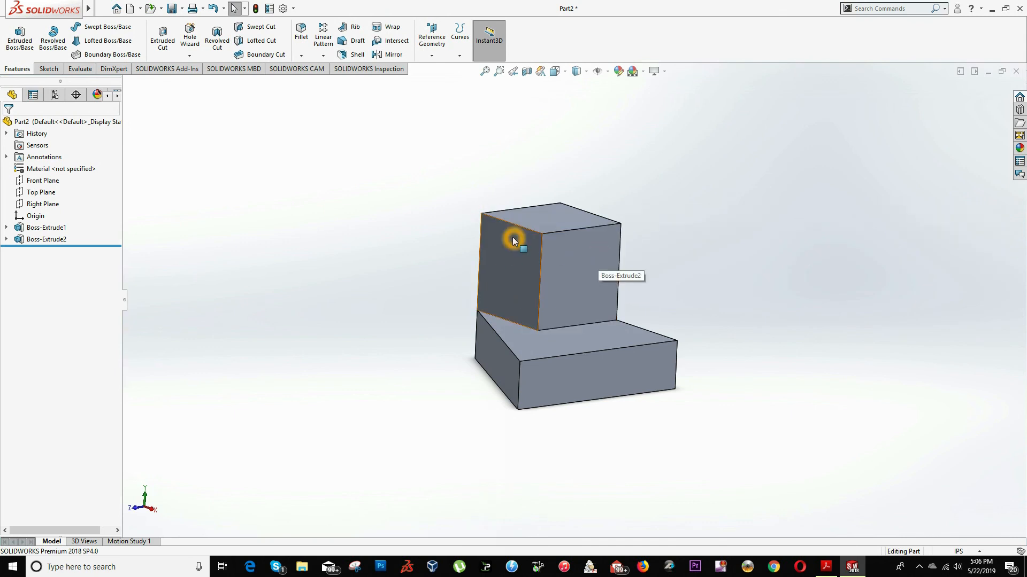